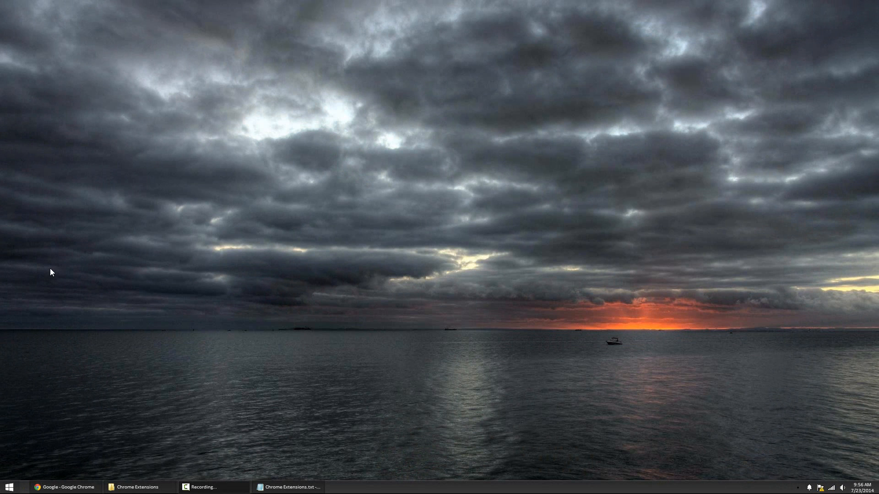
mouse_move(50, 282)
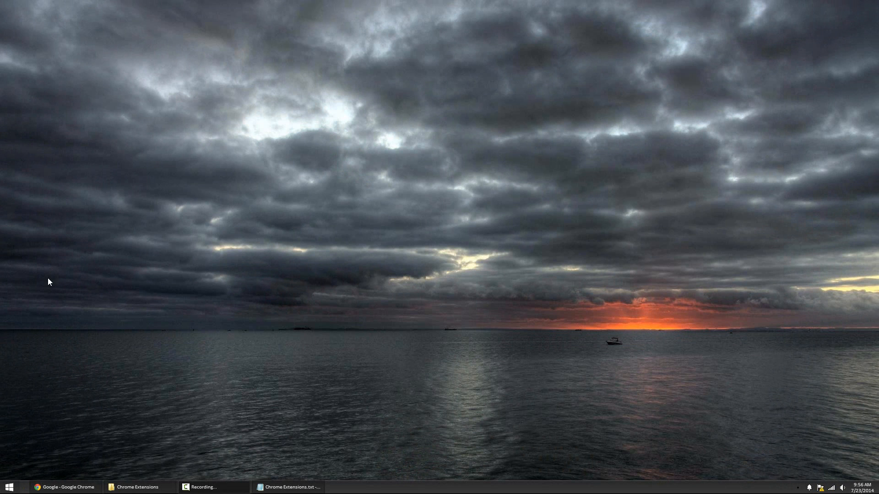
Step: Restore the Google Chrome window showing the Google homepage from the taskbar
left_click(63, 487)
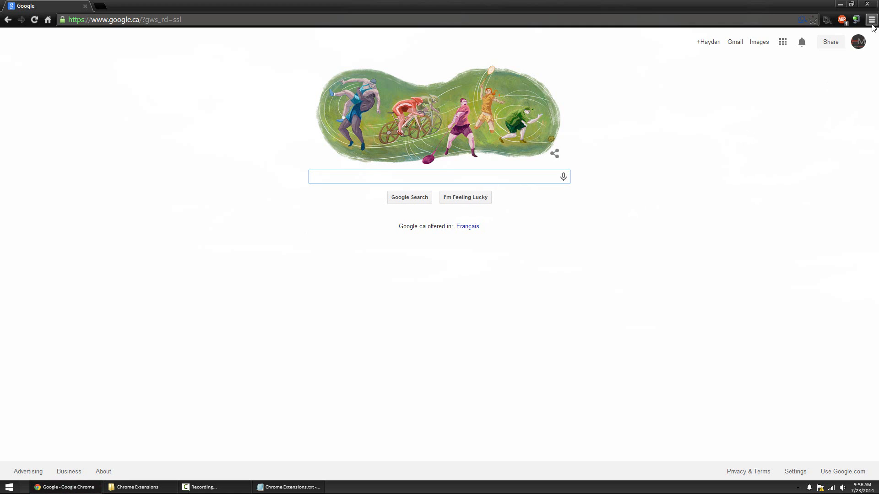
Step: Open the Adblock Plus popup showing ads blocked on this page and in total
left_click(841, 20)
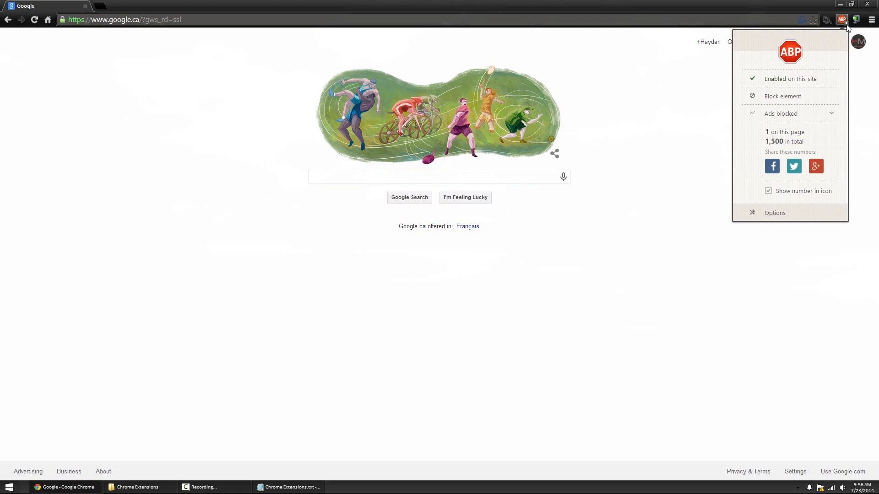
mouse_move(822, 53)
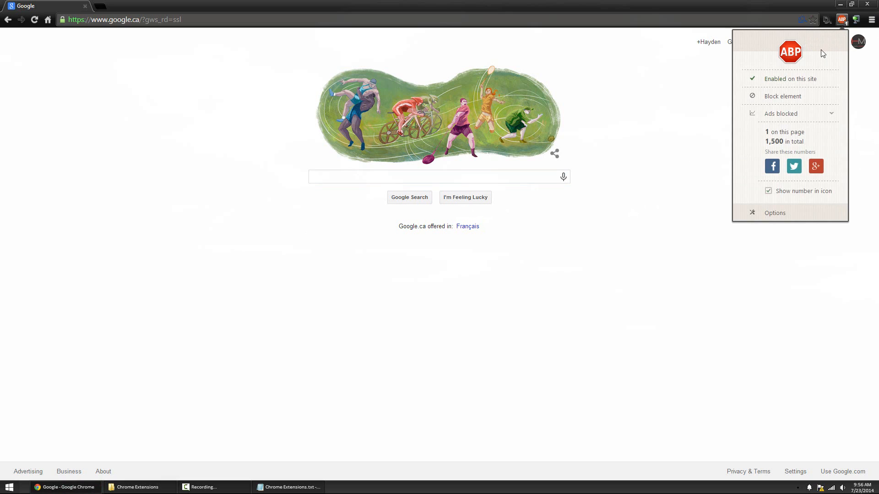
mouse_move(806, 146)
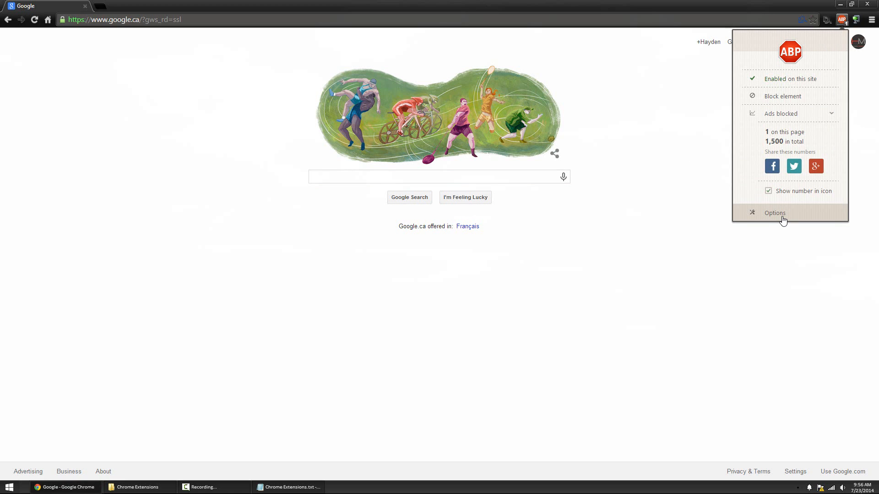
Step: Open Adblock Plus Options and browse Whitelisted domains, General, then back to Filter lists
left_click(775, 213)
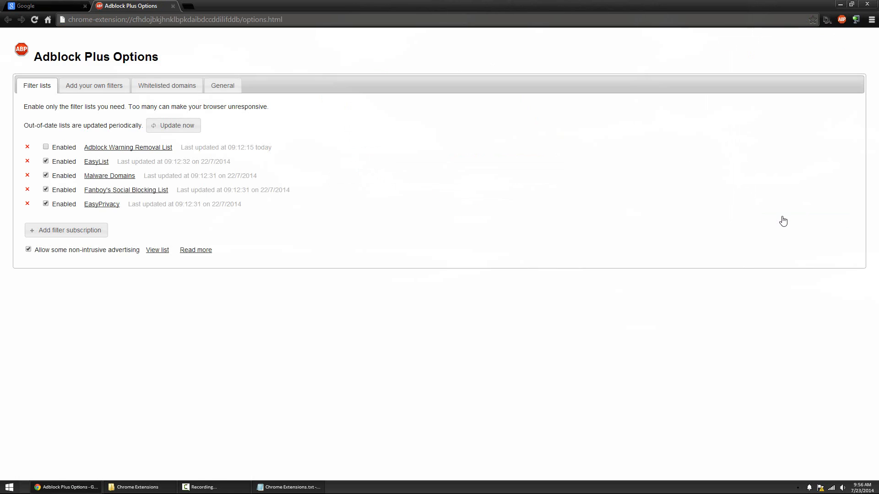
mouse_move(223, 171)
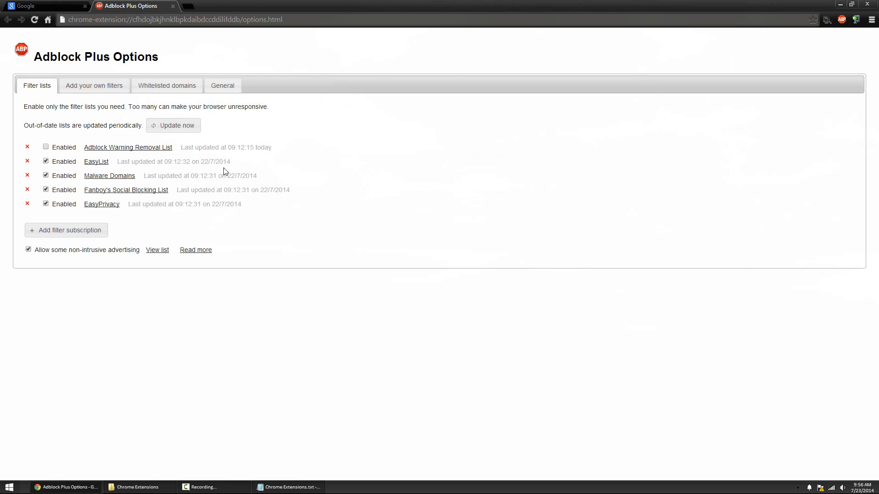
mouse_move(155, 161)
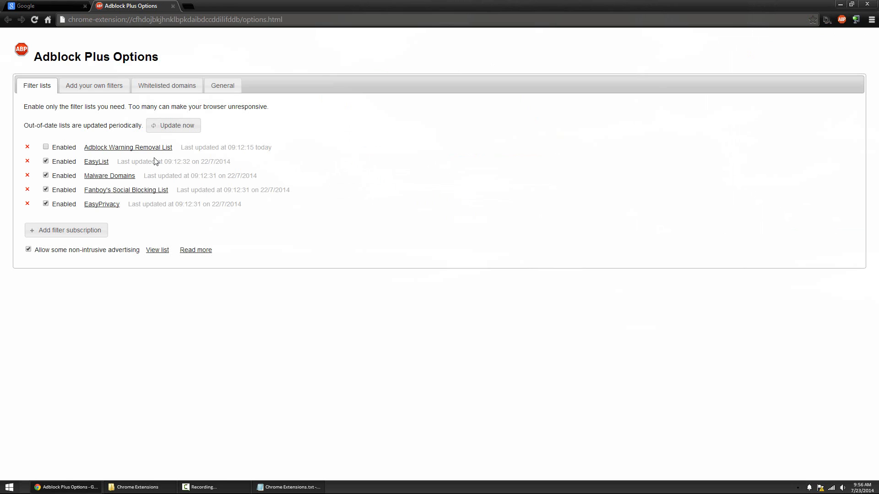
mouse_move(94, 85)
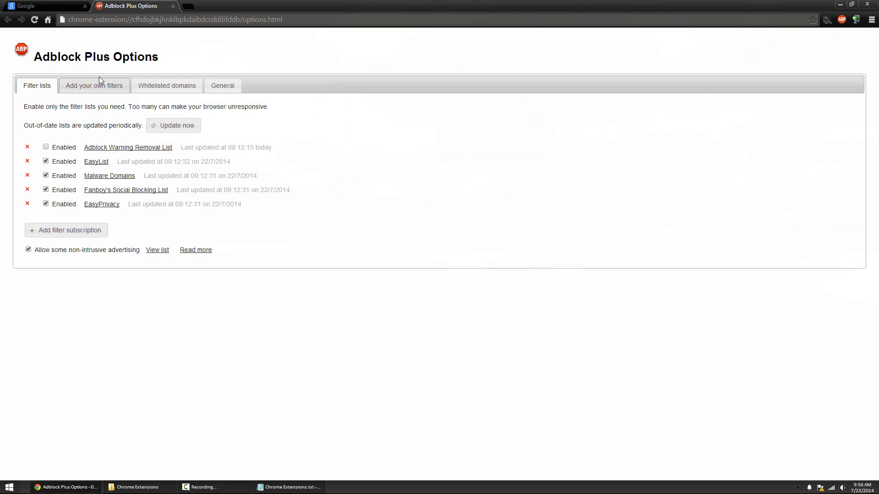
left_click(167, 85)
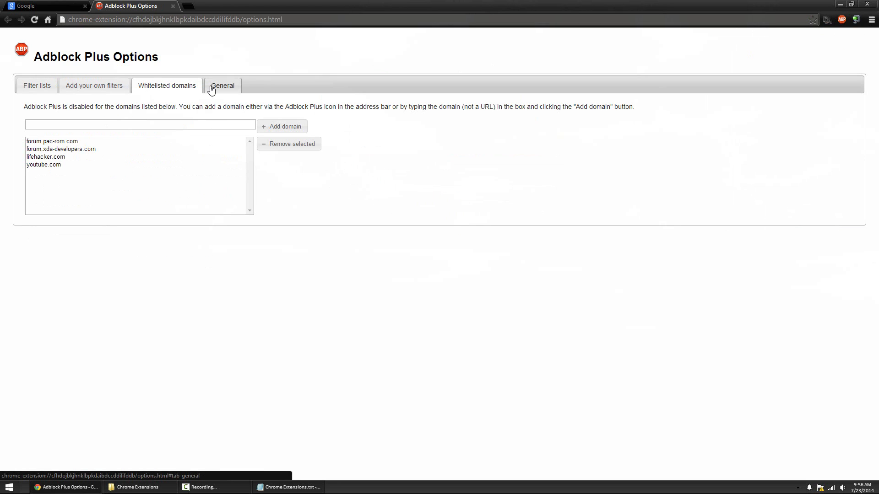
left_click(223, 85)
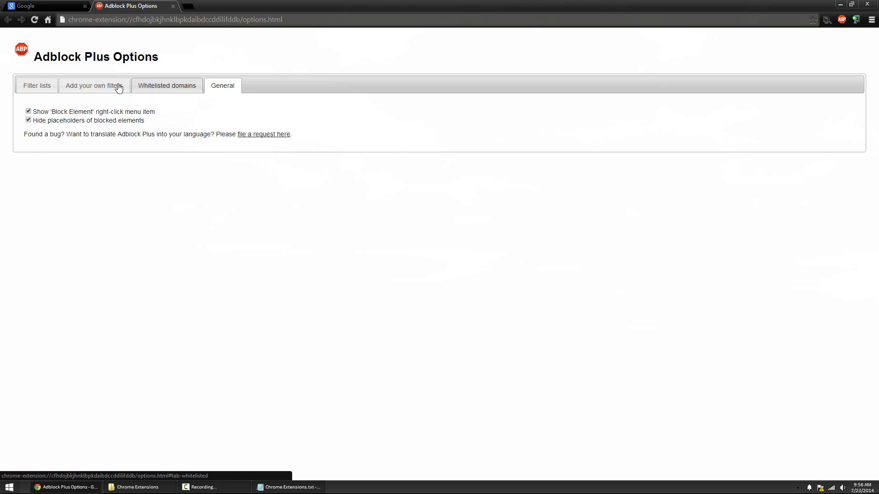
left_click(37, 85)
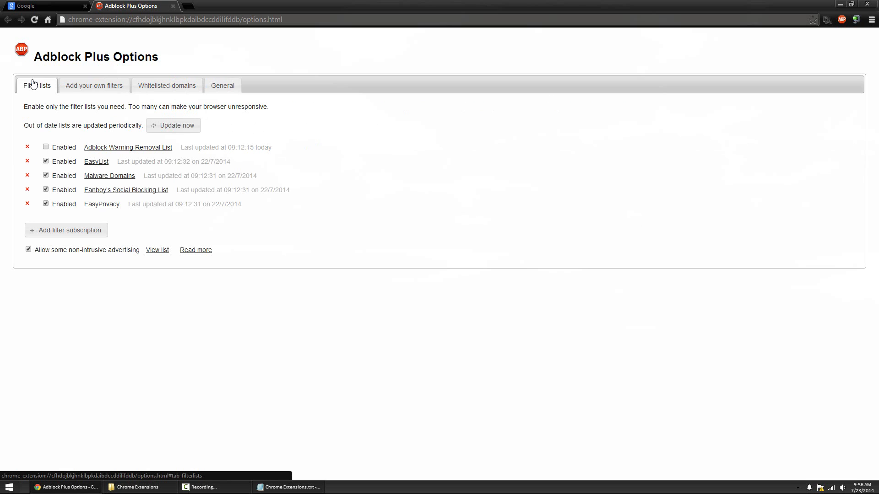
mouse_move(32, 80)
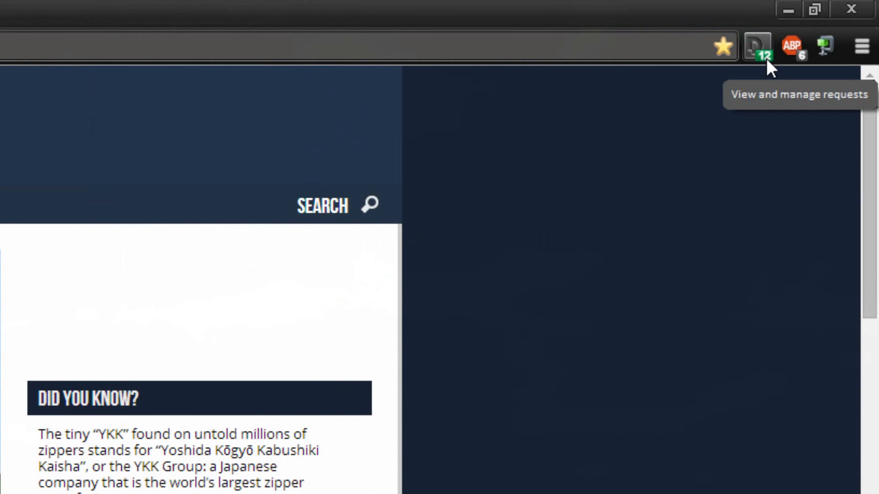
Step: Check the page's trackers in Disconnect, visit Lotame's site, and expand then collapse Content requests
left_click(758, 46)
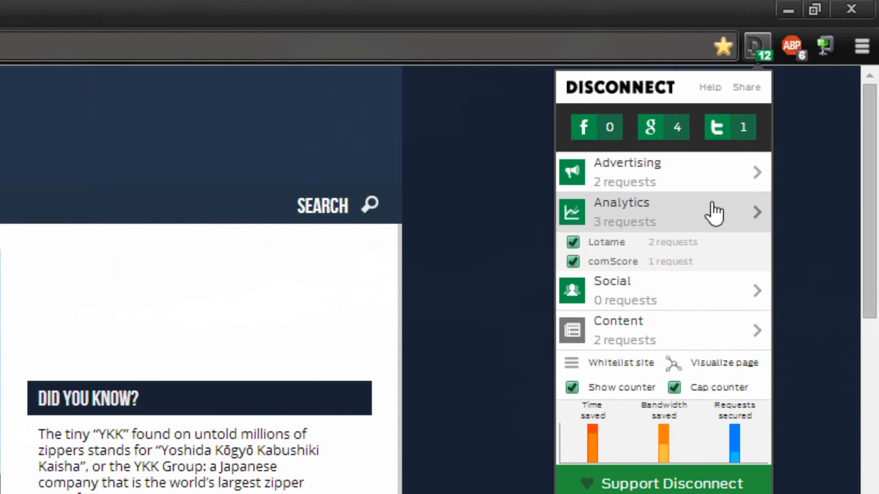
left_click(605, 242)
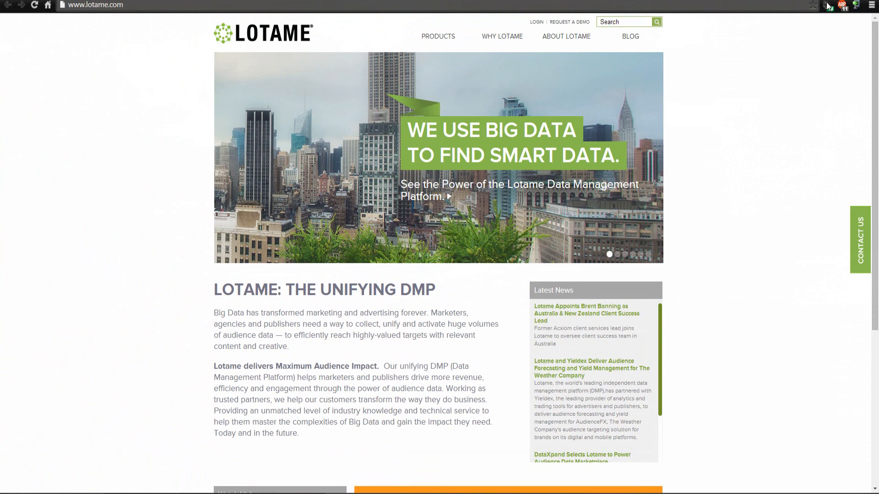
left_click(839, 5)
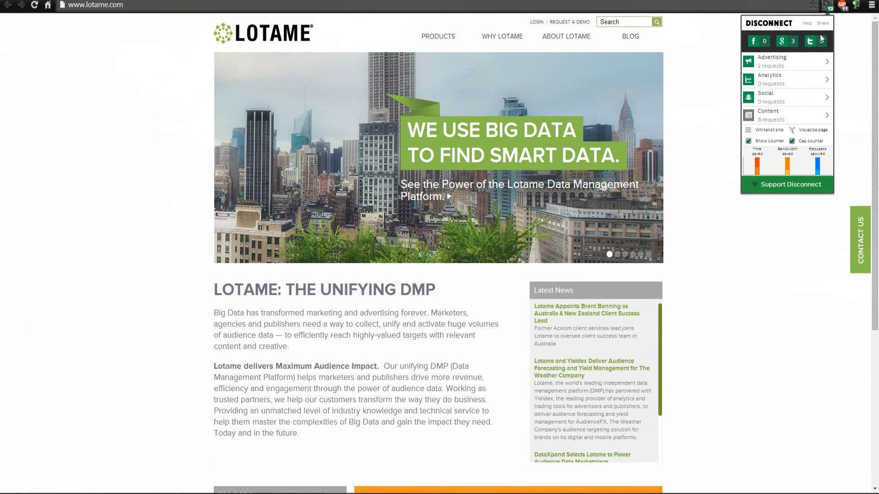
left_click(787, 115)
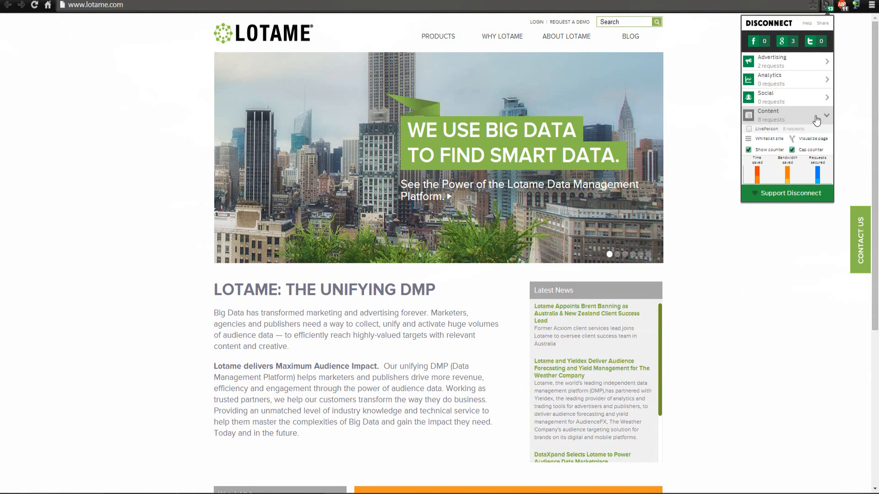
left_click(819, 116)
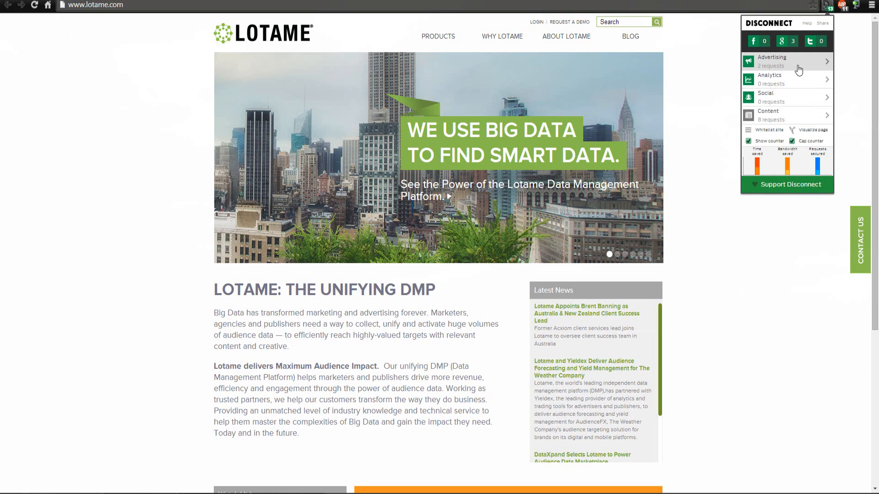
mouse_move(784, 107)
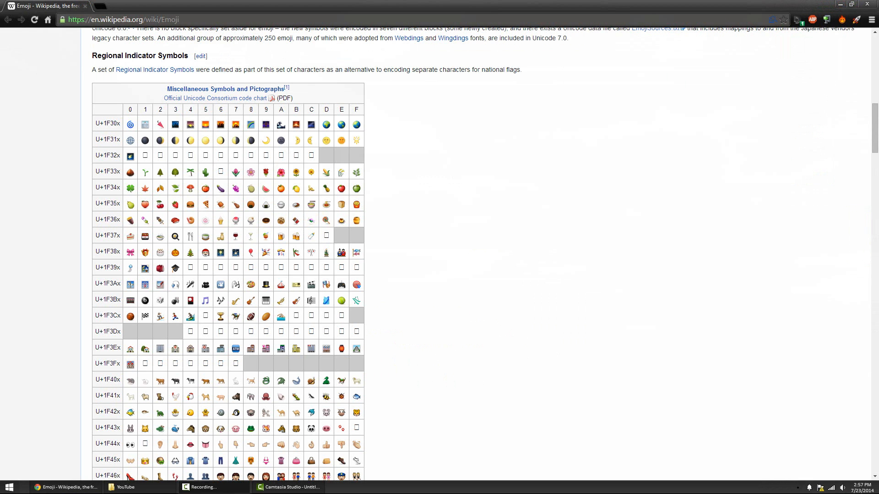
scroll("down", 3)
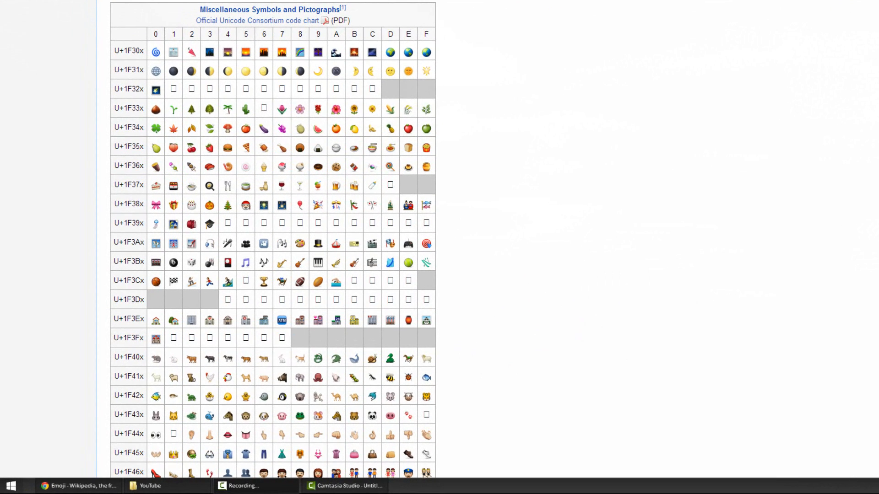
scroll("down", 3)
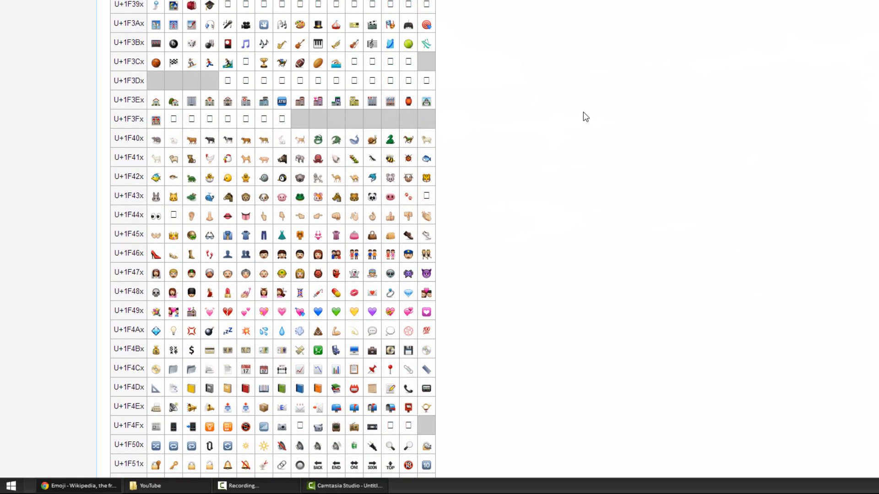
scroll("up", 3)
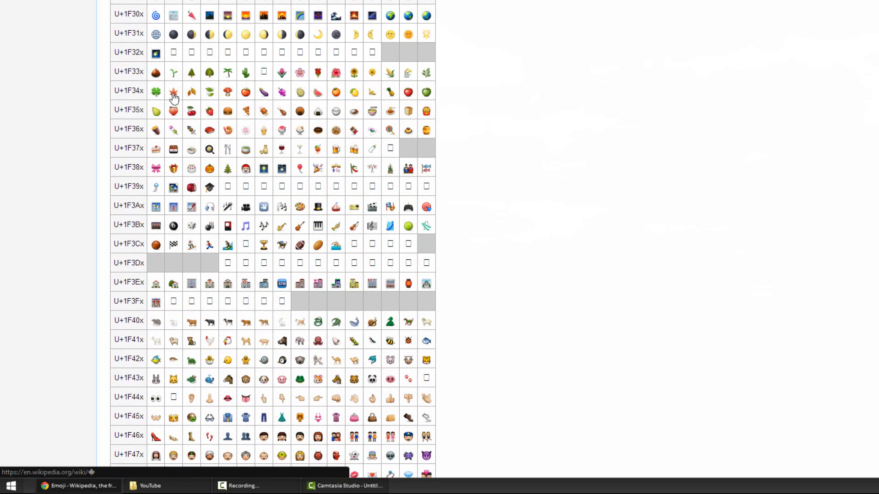
scroll("down", 3)
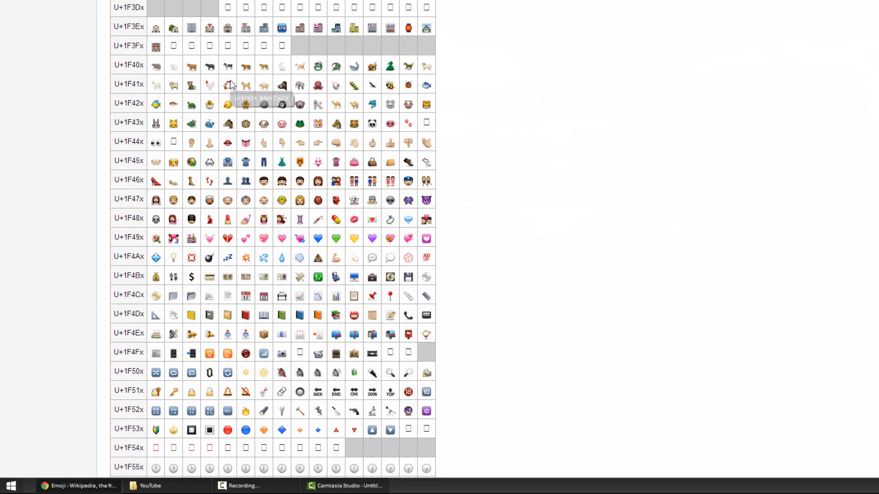
scroll("up", 3)
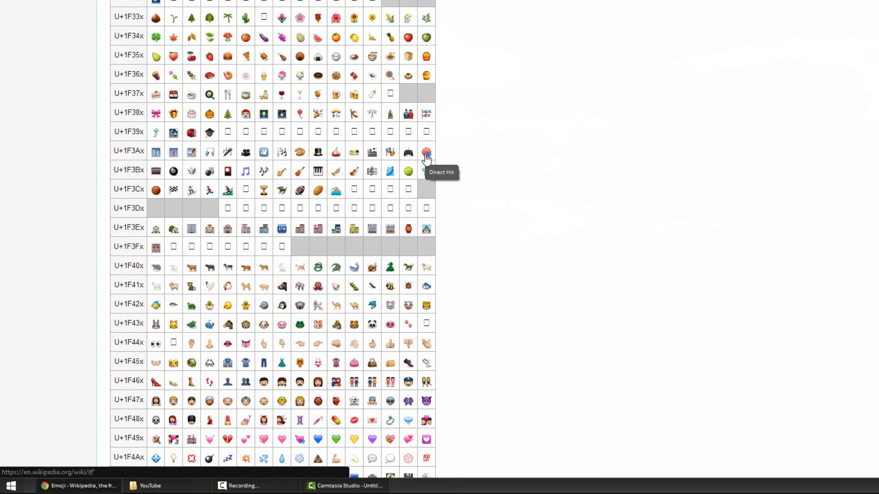
scroll("up", 3)
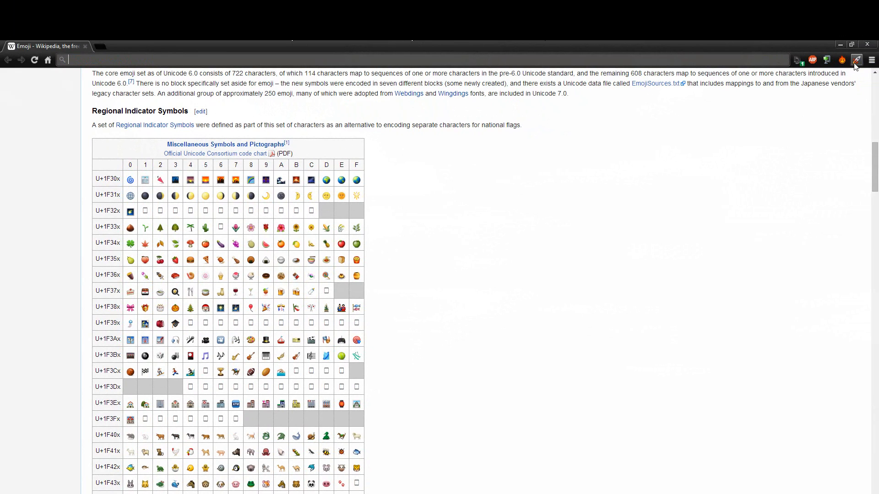
Step: Open Chrome Emoji, switch from nature back to smileys, and copy the first smiley
left_click(857, 60)
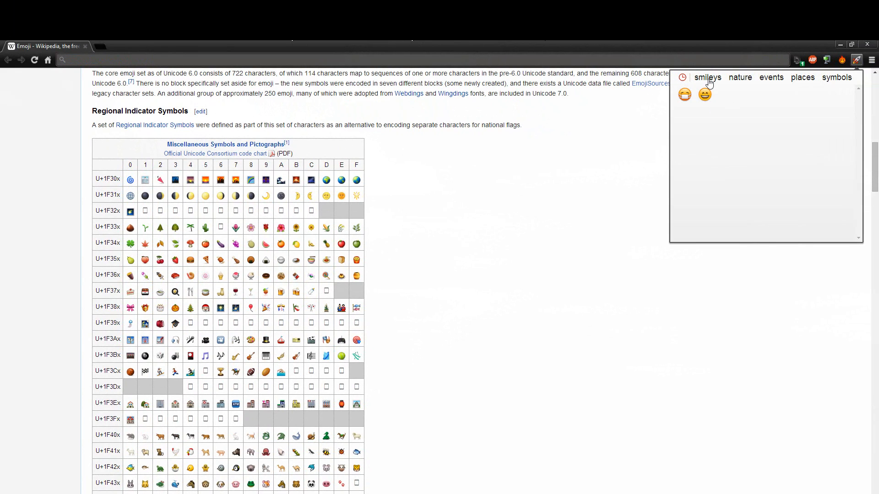
left_click(739, 78)
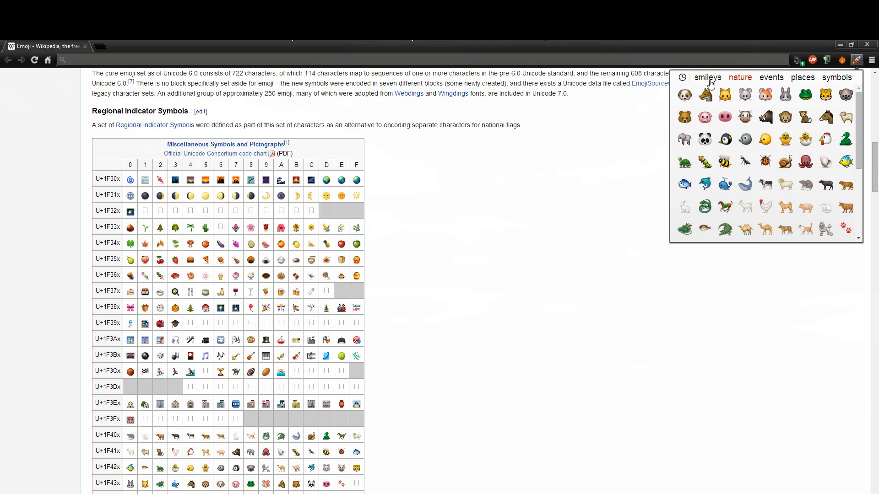
left_click(707, 77)
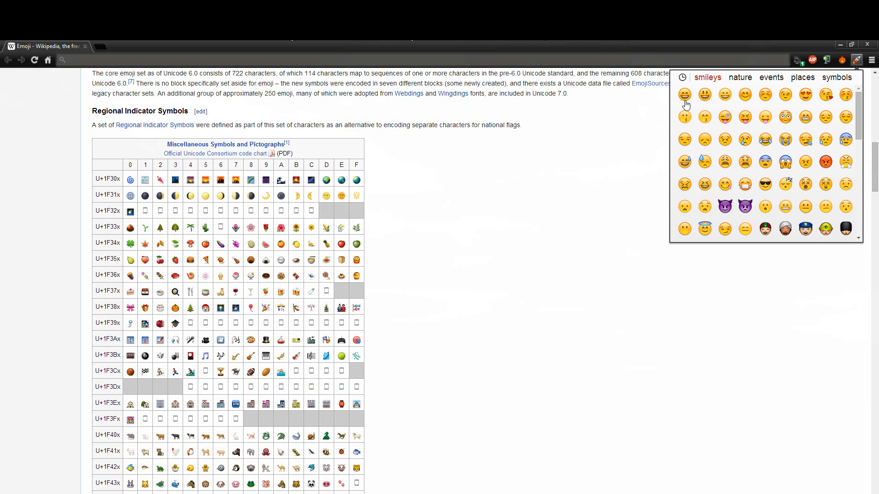
left_click(684, 95)
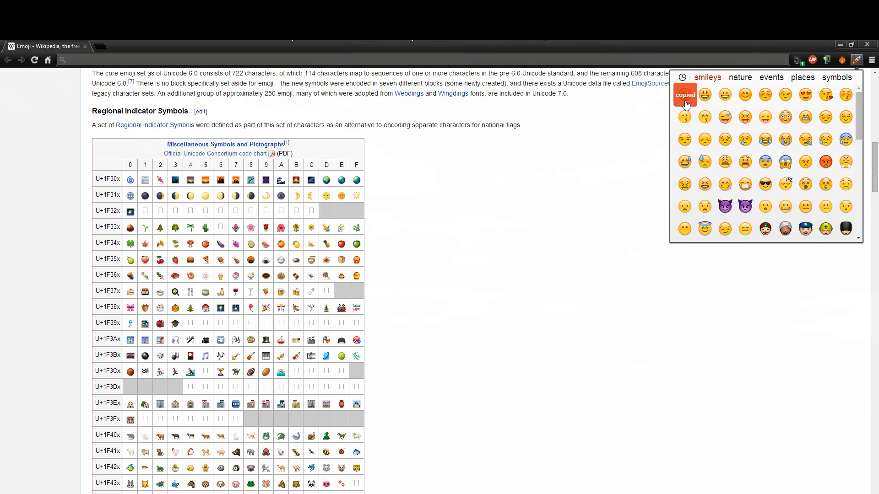
left_click(685, 95)
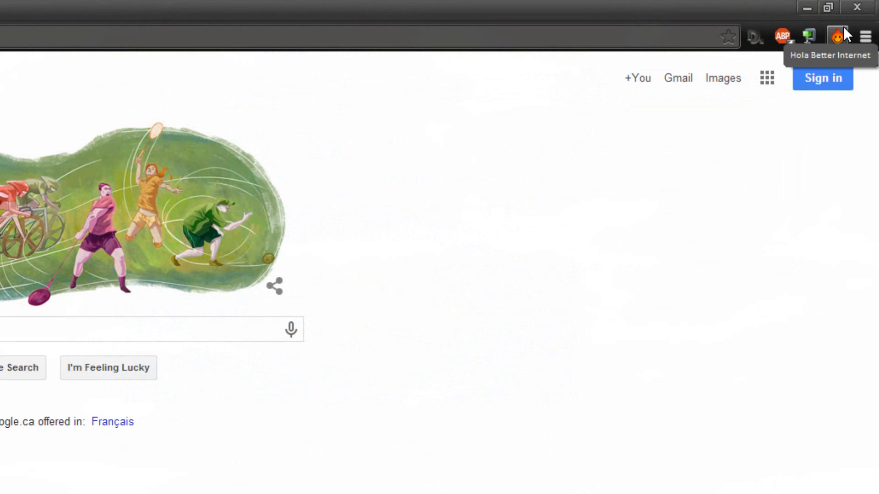
Step: Open Hola over google.ca, scroll its country dropdown, and show more country flags
left_click(837, 36)
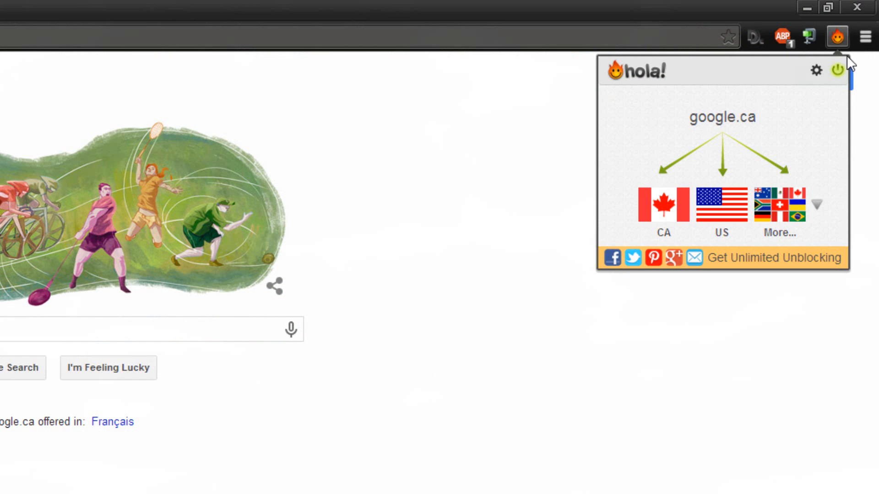
left_click(815, 207)
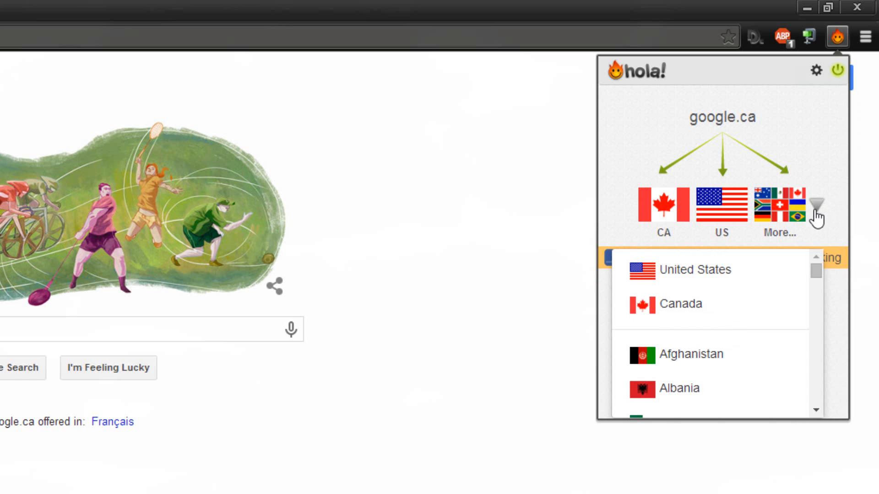
scroll("down", 3)
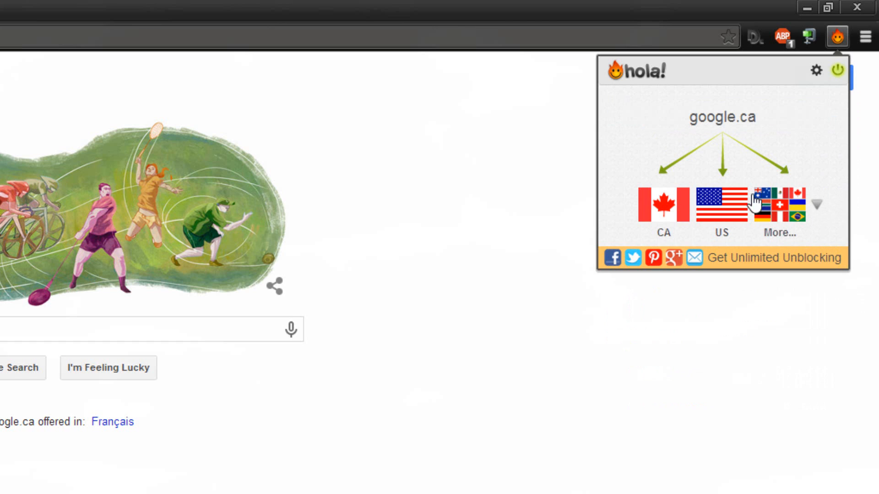
left_click(721, 205)
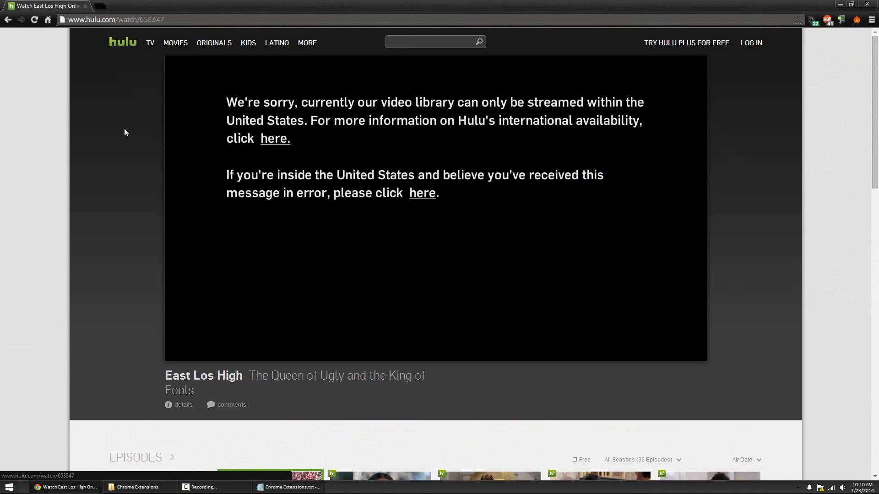
mouse_move(832, 33)
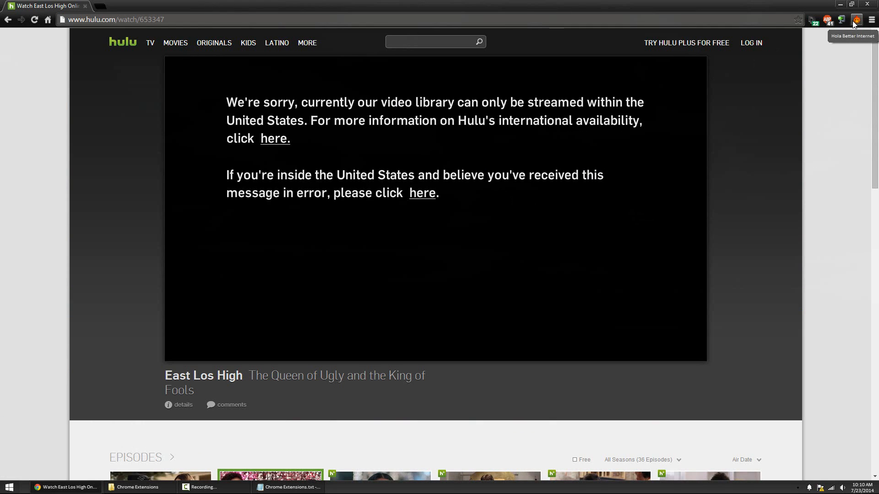
Step: Set Hola to the US, start the East Los High episode, then pause and resume it
left_click(857, 20)
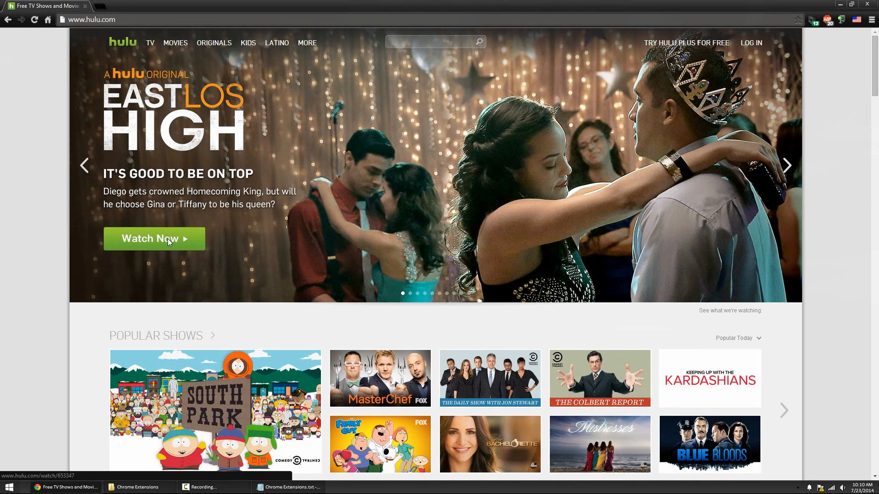
left_click(154, 238)
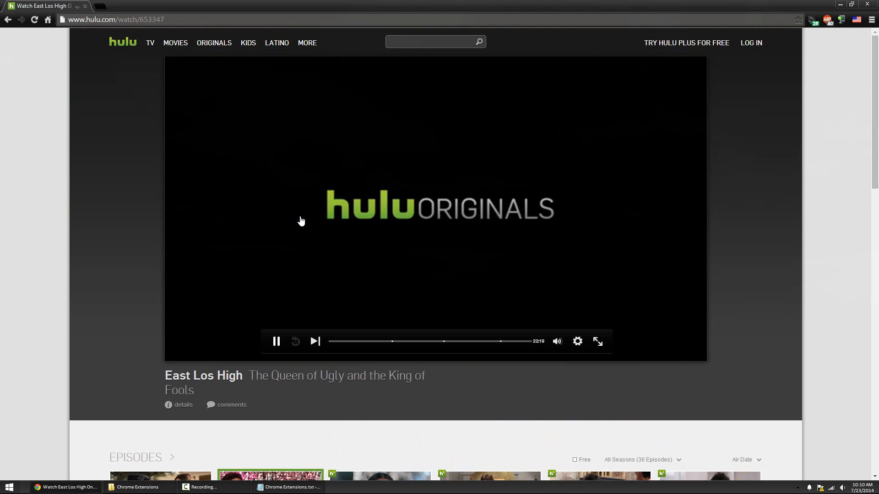
left_click(275, 341)
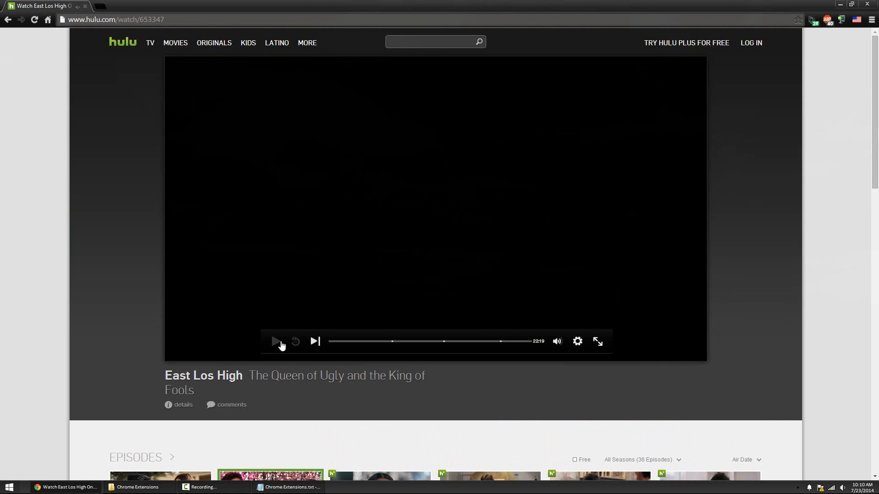
left_click(275, 342)
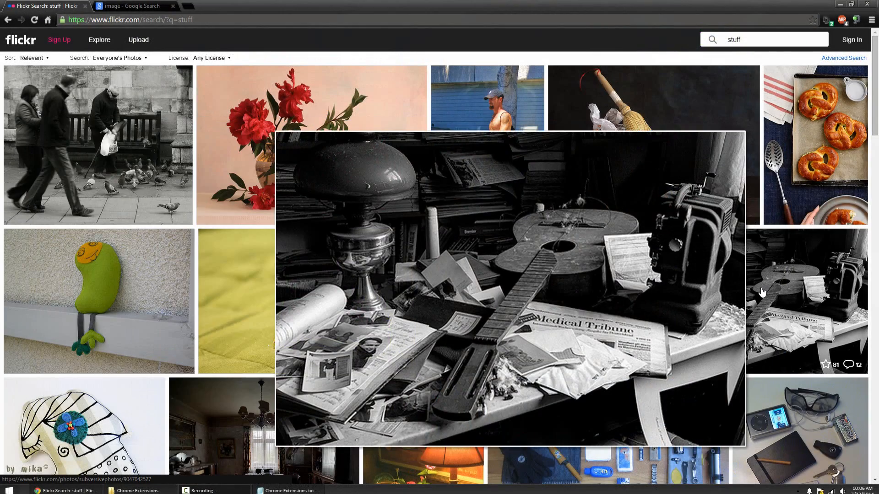
Step: Switch to the Google image search results tab to preview thumbnails with Hover Zoom
left_click(133, 6)
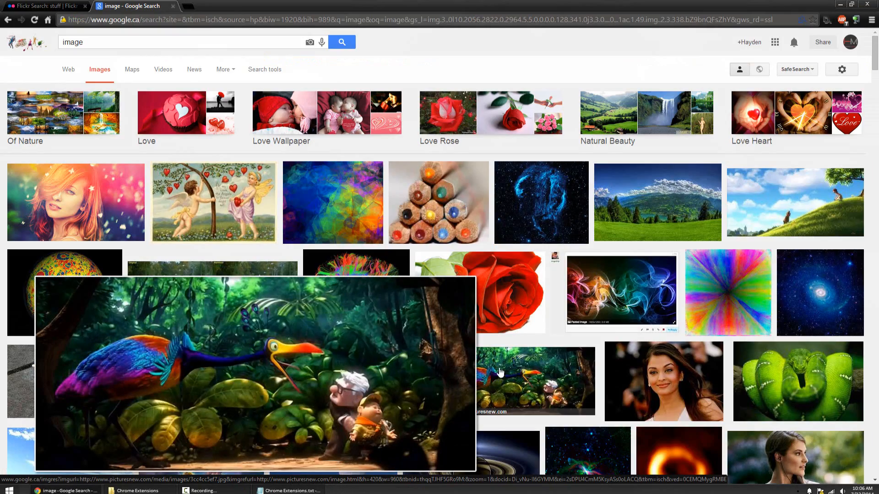